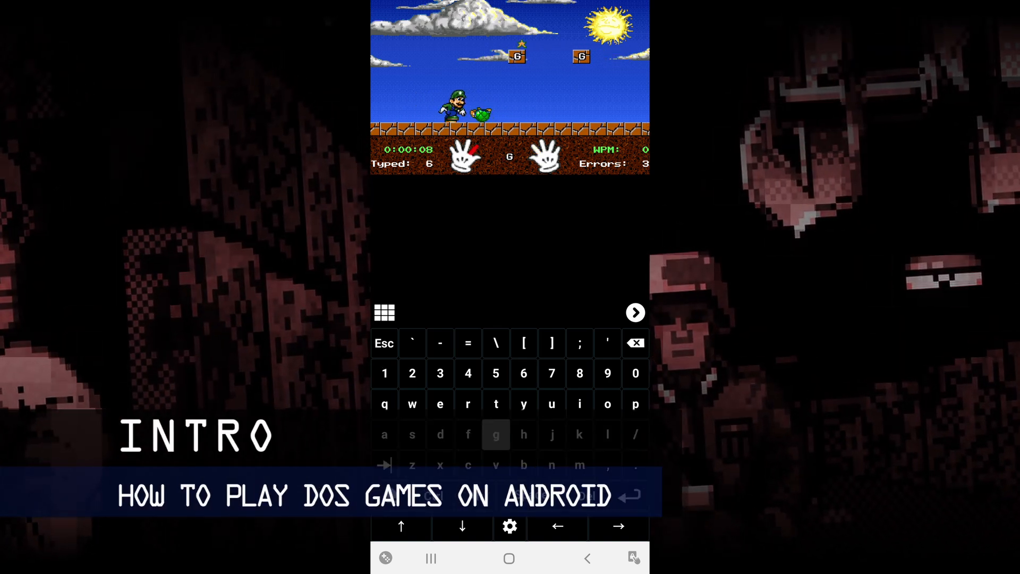
Exit the running DOS typing game to the phone's home screen.
{"action": "left_click", "coordinate": [495, 435]}
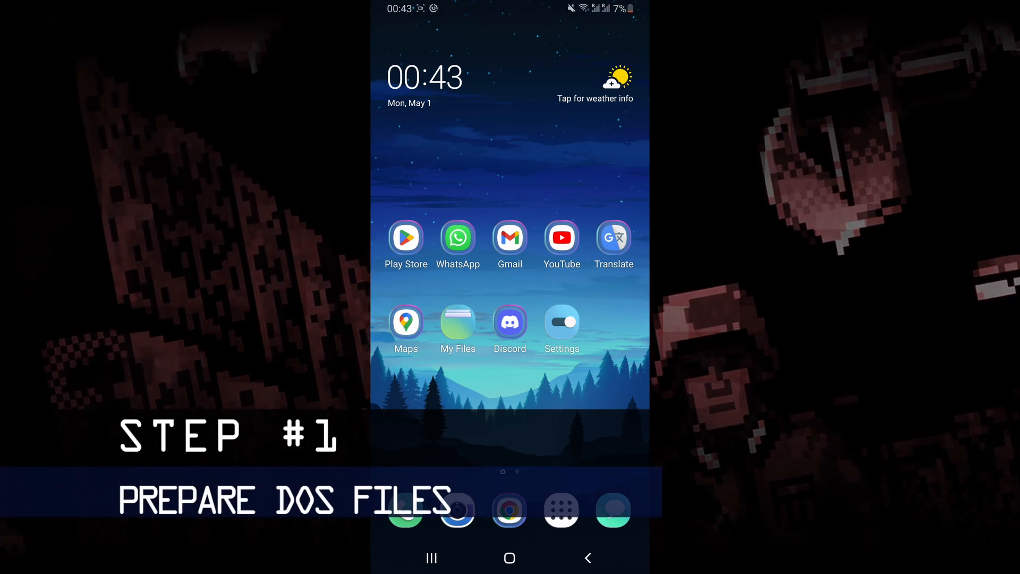
Browse Internal storage > Download > MARIOTT to locate MARIO.EXE, then go home.
{"action": "left_click", "coordinate": [458, 323]}
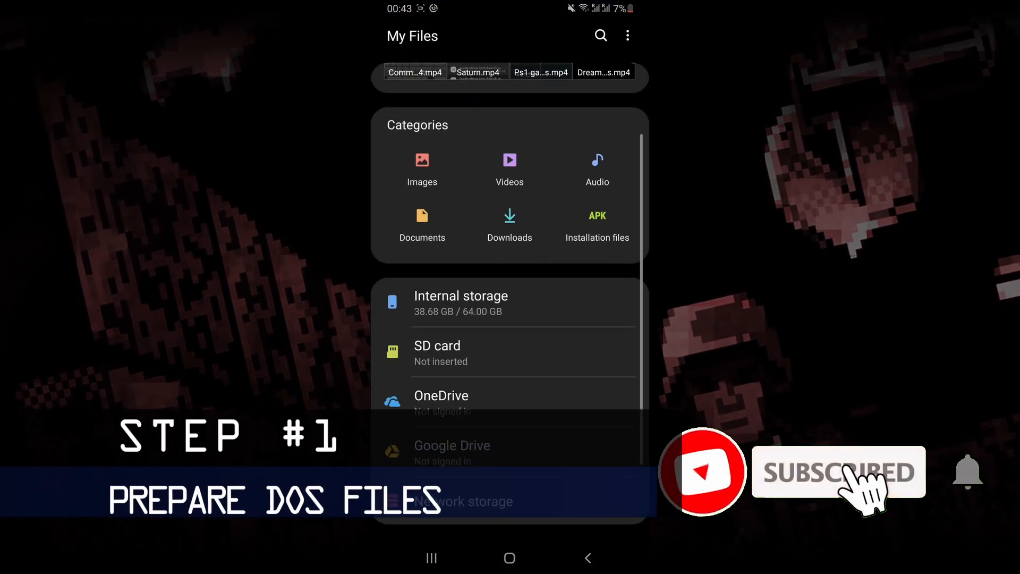
{"action": "left_click", "coordinate": [461, 303]}
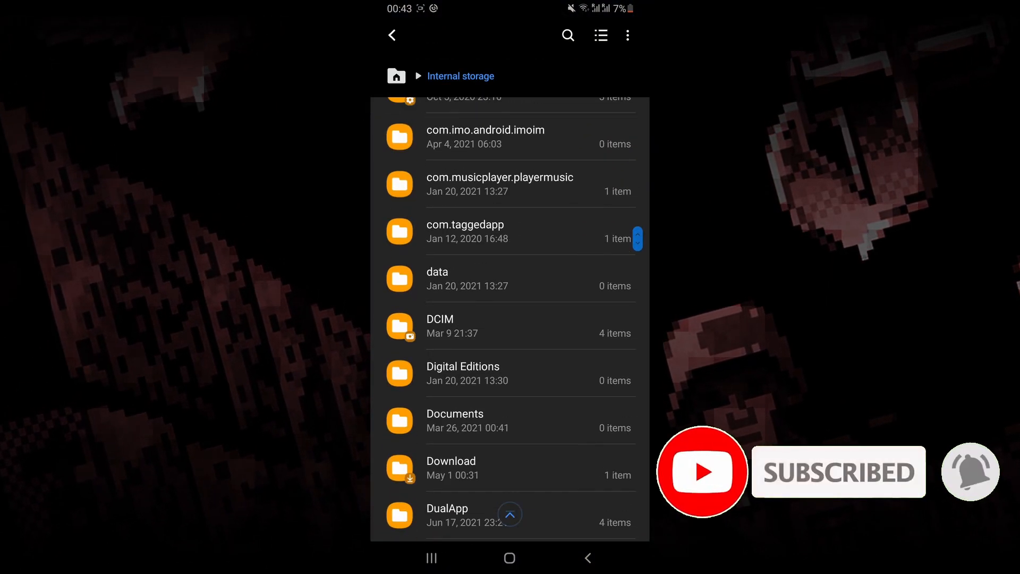
{"action": "left_click", "coordinate": [451, 467]}
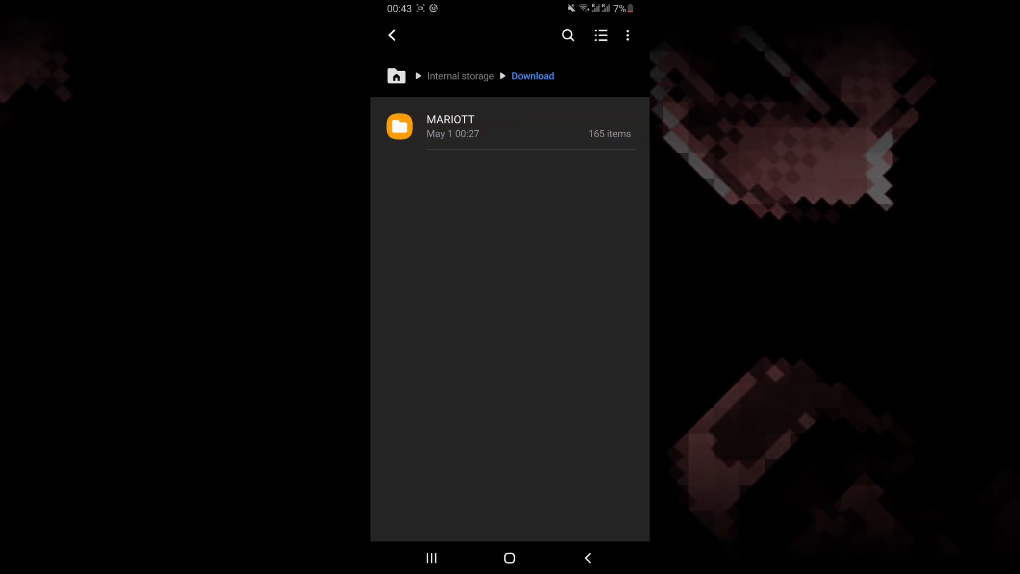
{"action": "left_click", "coordinate": [450, 126]}
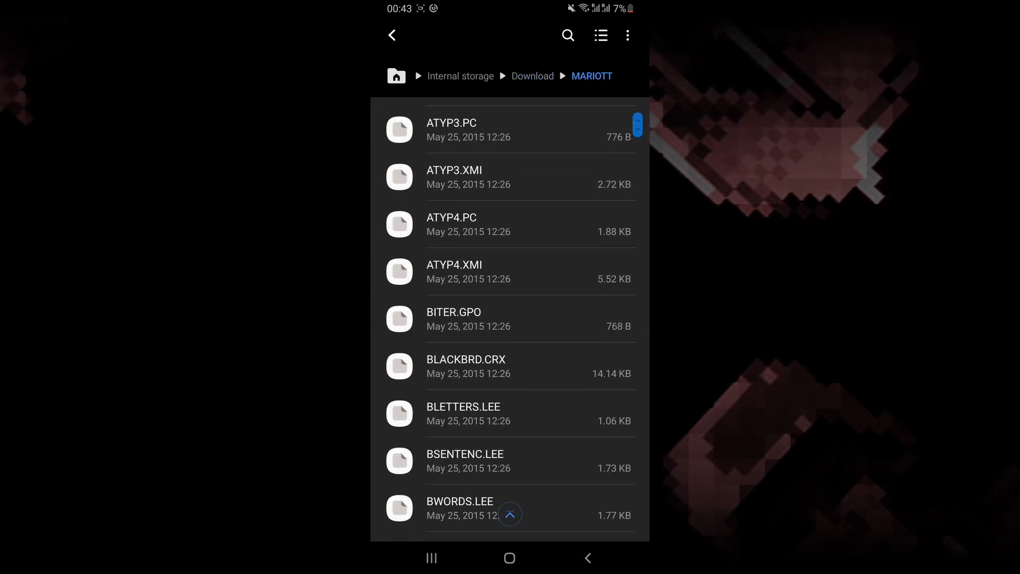
{"action": "scroll", "scroll_direction": "down", "scroll_amount": 3}
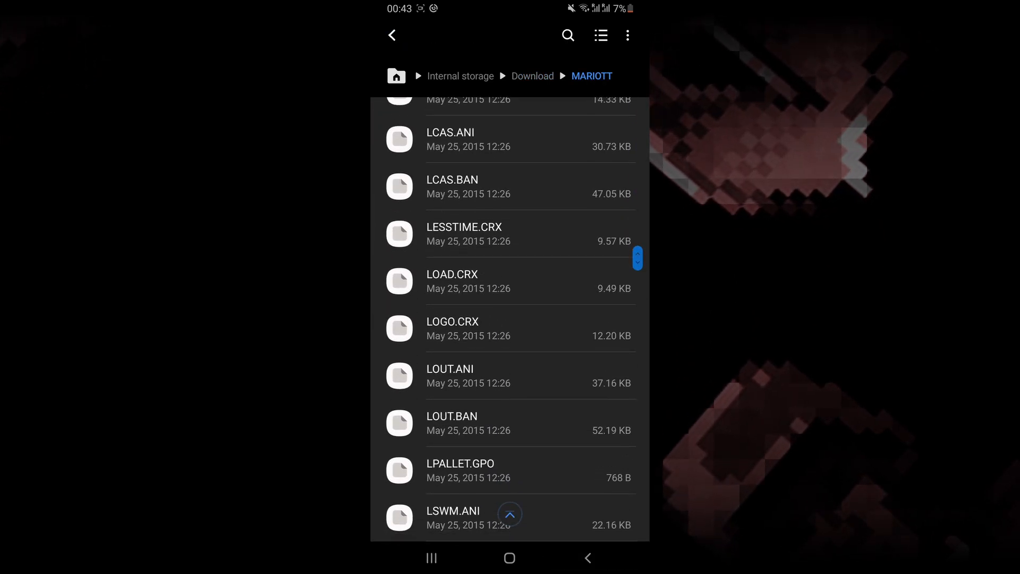
{"action": "scroll", "scroll_direction": "down", "scroll_amount": 3}
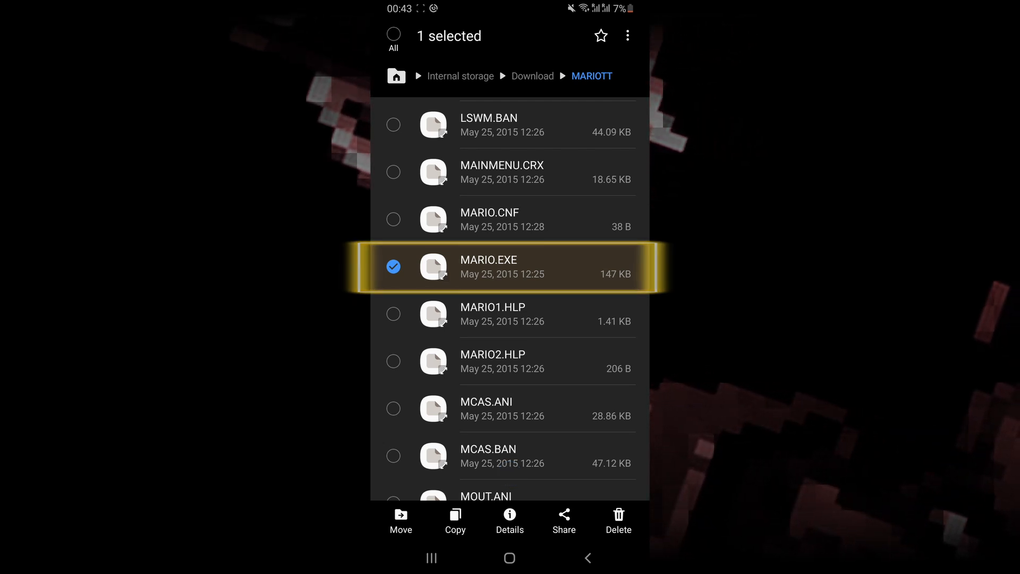
{"action": "left_click", "coordinate": [509, 558]}
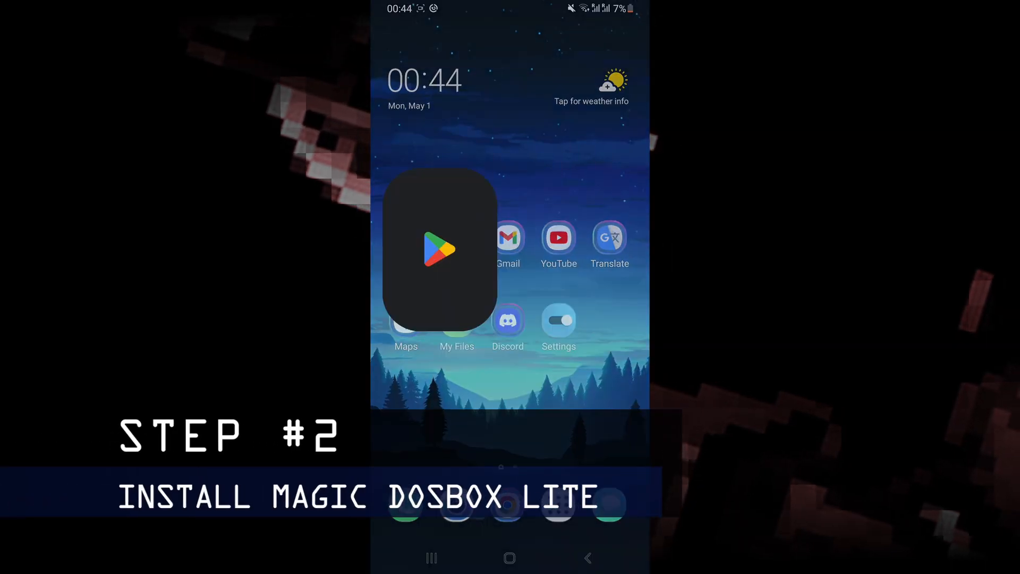
Search Play Store for 'magic dosbox' and install Magic Dosbox Lite.
{"action": "left_click", "coordinate": [440, 249]}
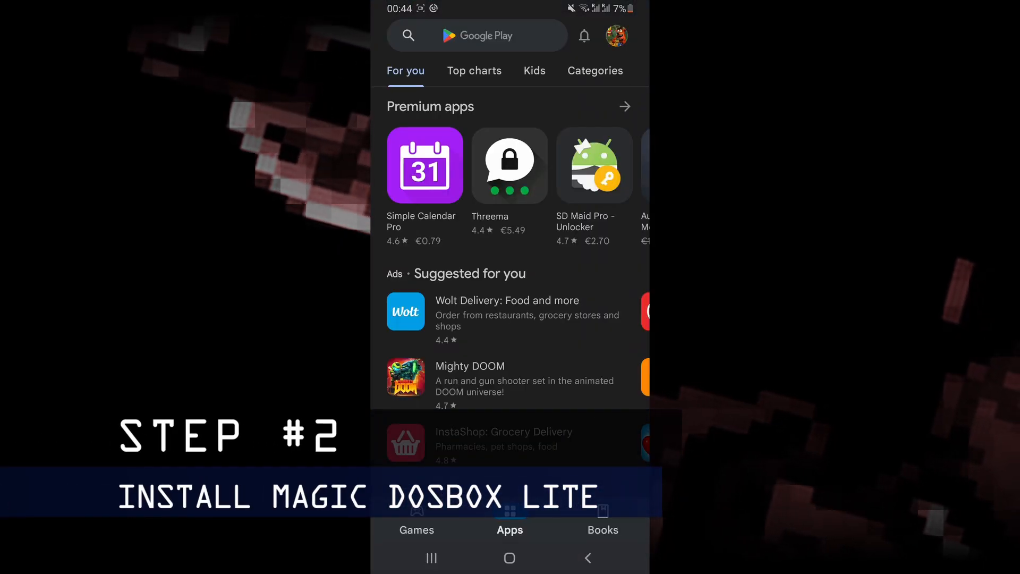
{"action": "left_click", "coordinate": [477, 35]}
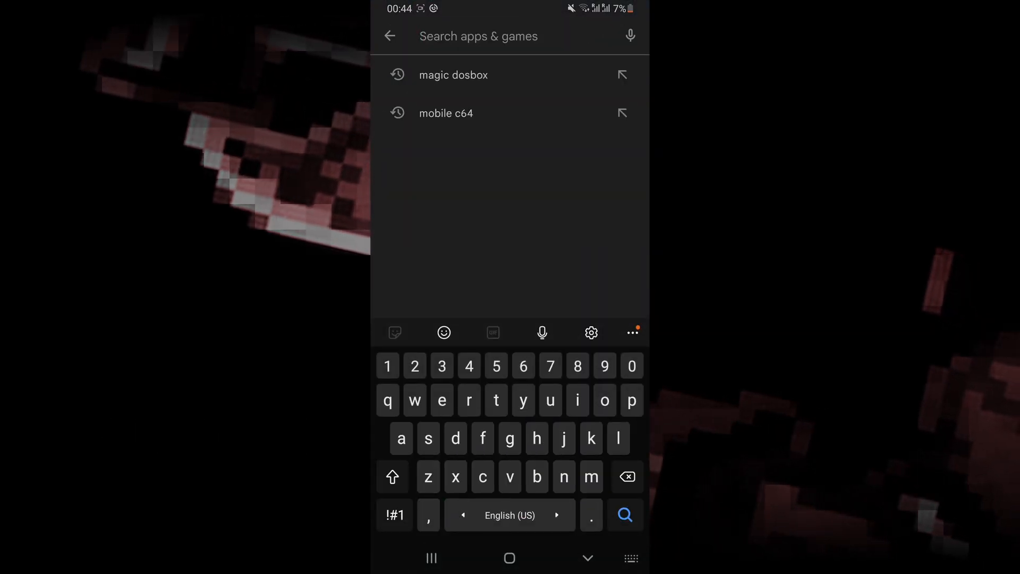
{"action": "left_click", "coordinate": [453, 75]}
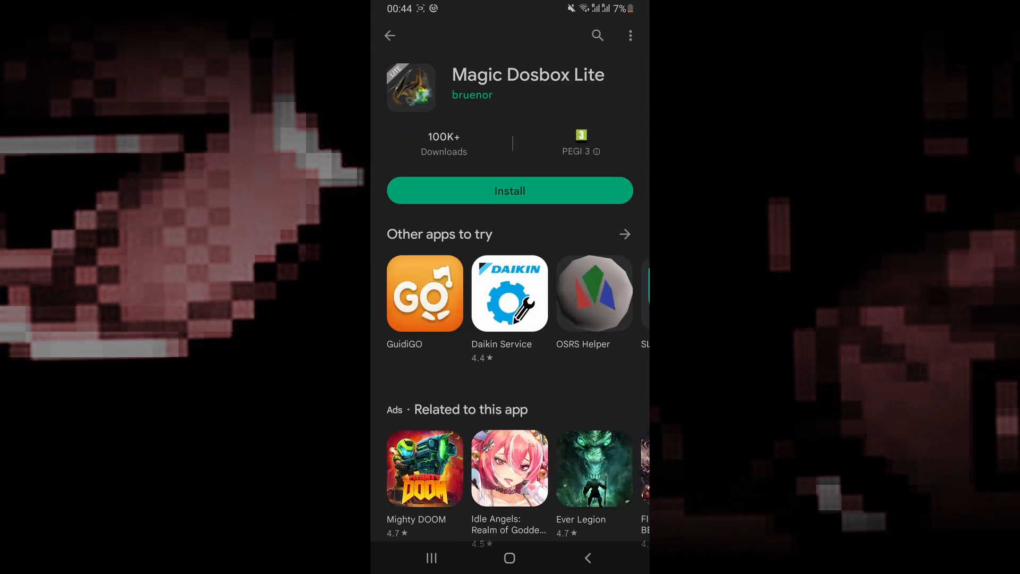
{"action": "left_click", "coordinate": [510, 190]}
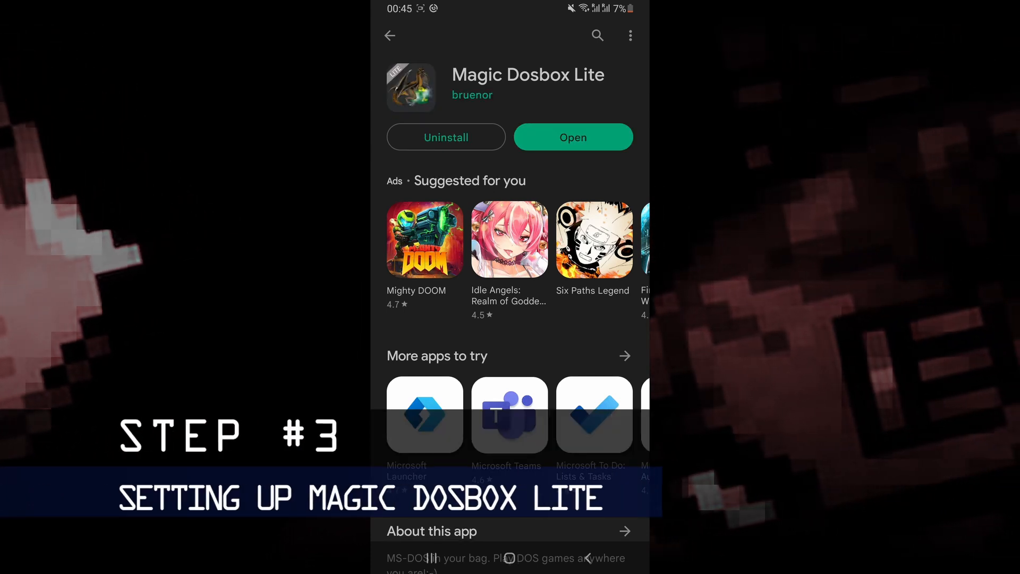
Open the emulator, allow storage access, choose a settings location, and close Help.
{"action": "left_click", "coordinate": [572, 137]}
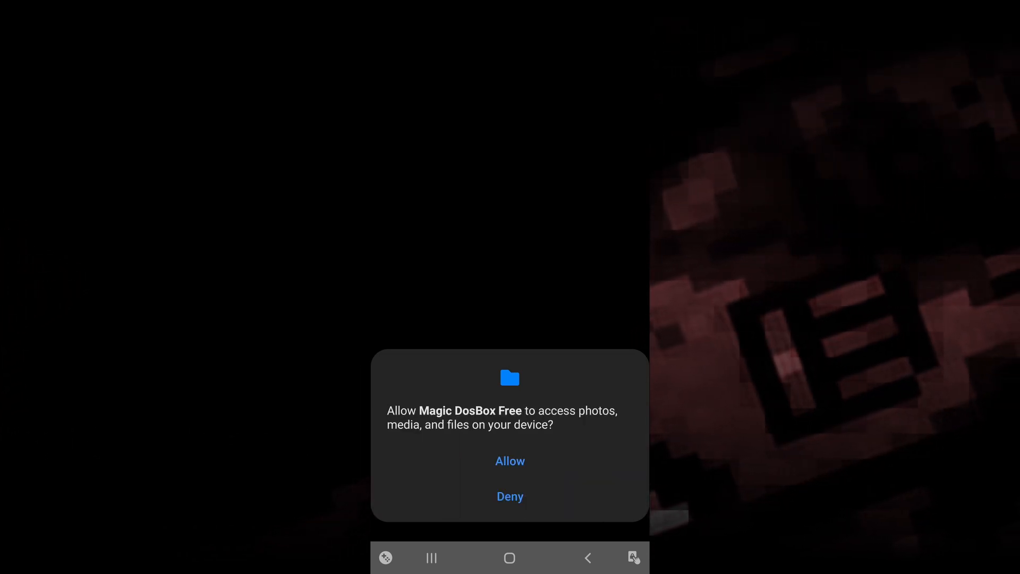
{"action": "left_click", "coordinate": [510, 461]}
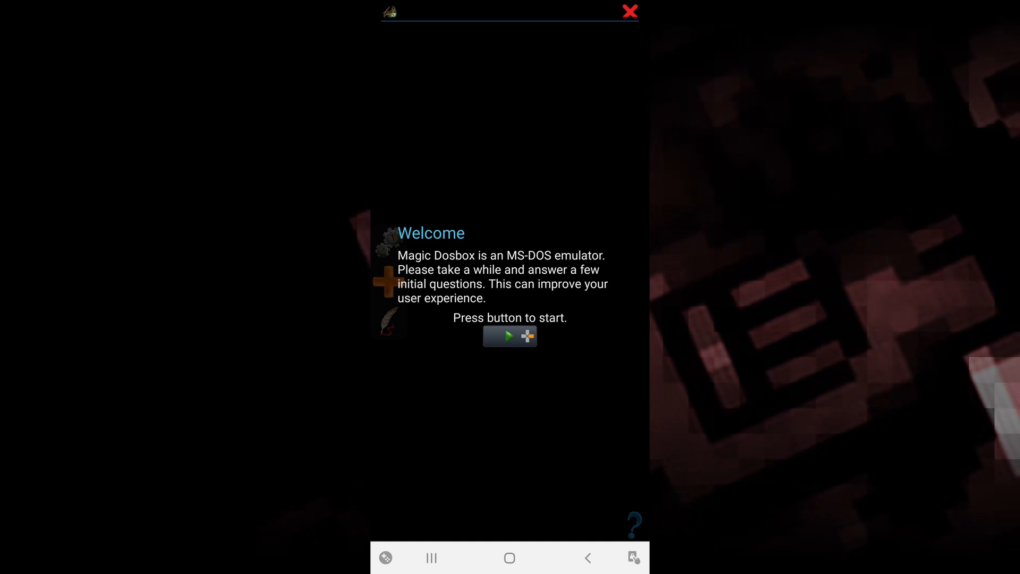
{"action": "left_click", "coordinate": [506, 336]}
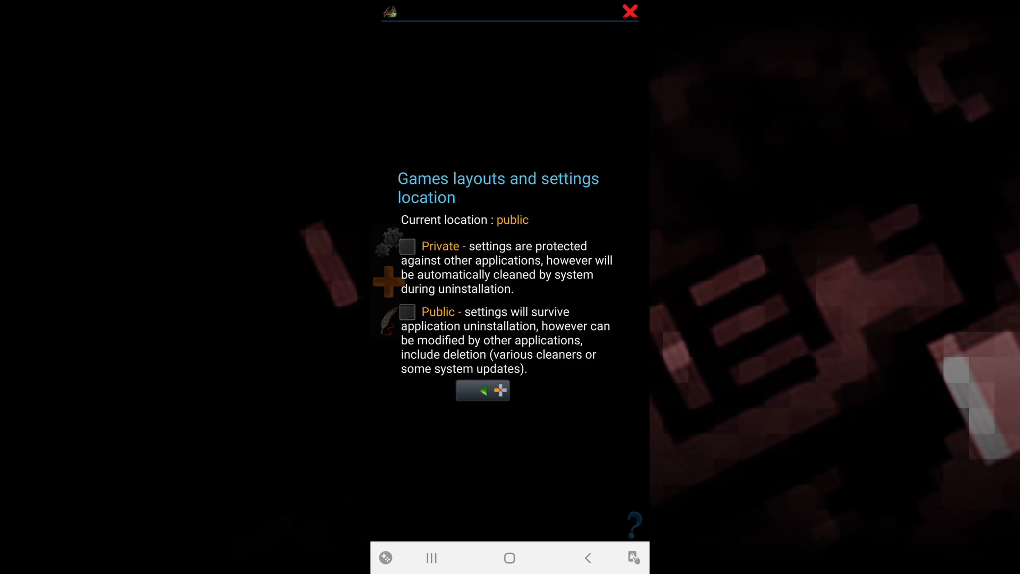
{"action": "left_click", "coordinate": [408, 246]}
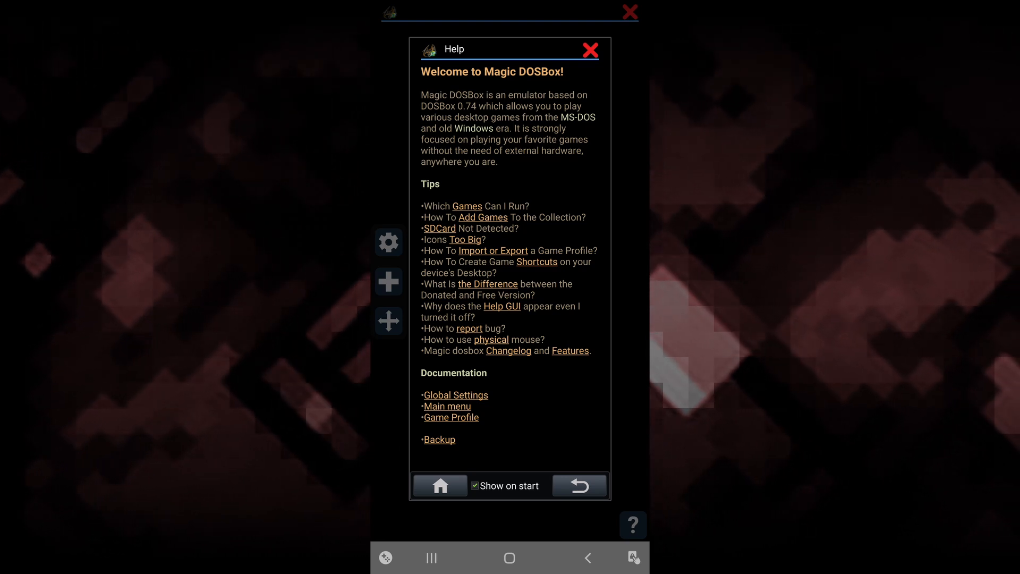
{"action": "left_click", "coordinate": [389, 281]}
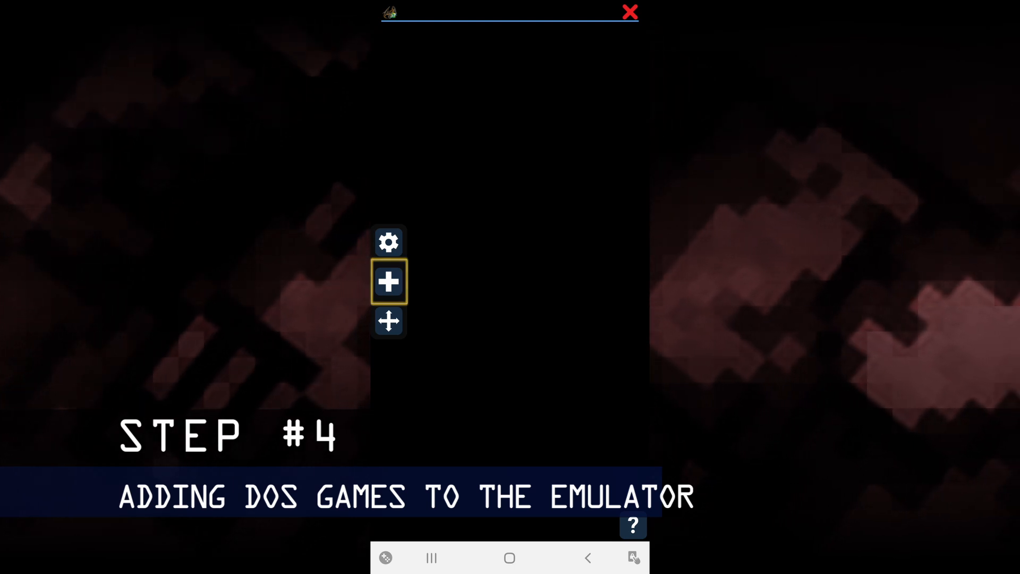
Create a new game profile titled 'Mario Teaches Typing'.
{"action": "left_click", "coordinate": [388, 282]}
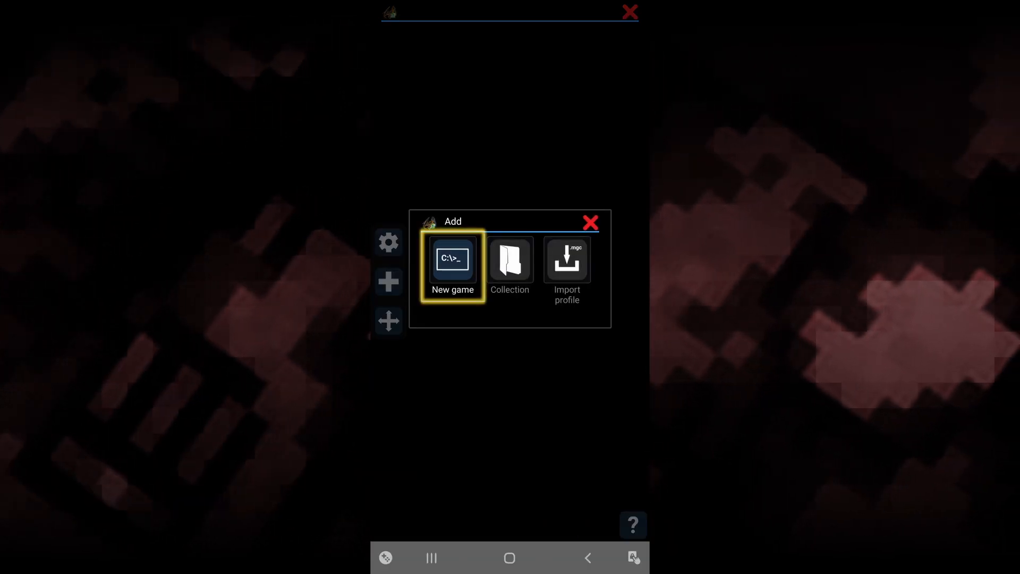
{"action": "left_click", "coordinate": [452, 259]}
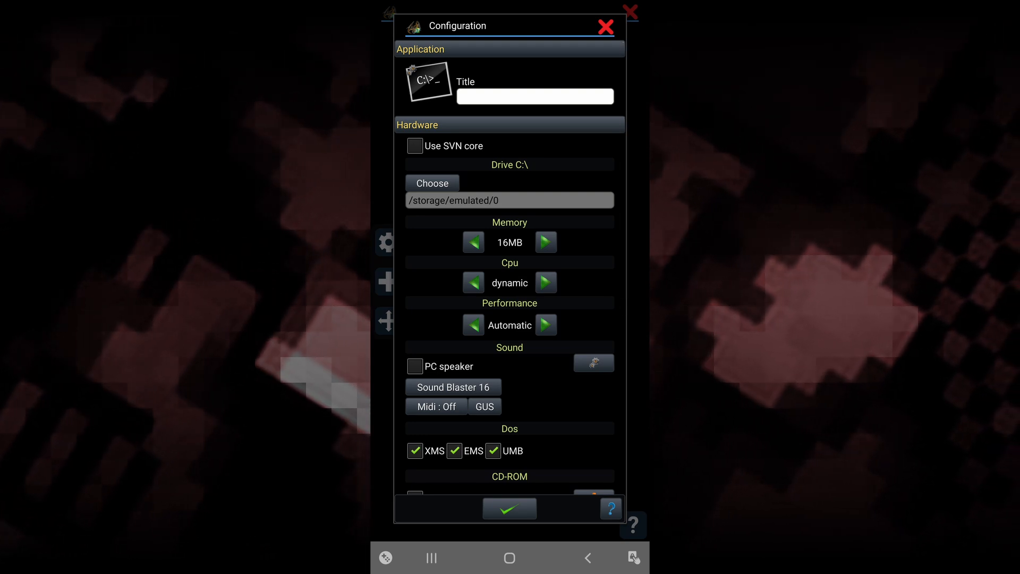
{"action": "left_click", "coordinate": [534, 96]}
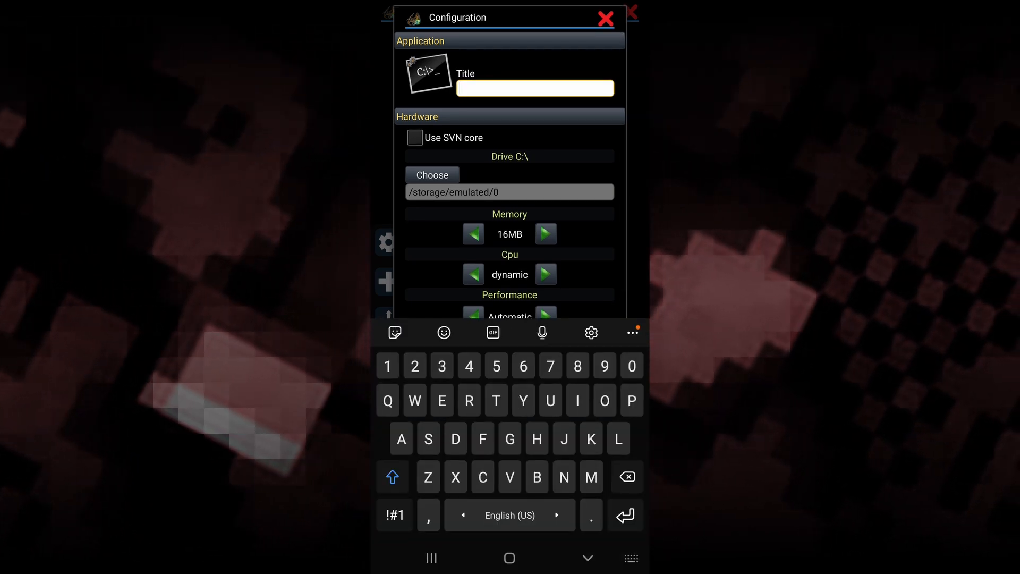
{"action": "type", "text": "Mario Teaches Typing"}
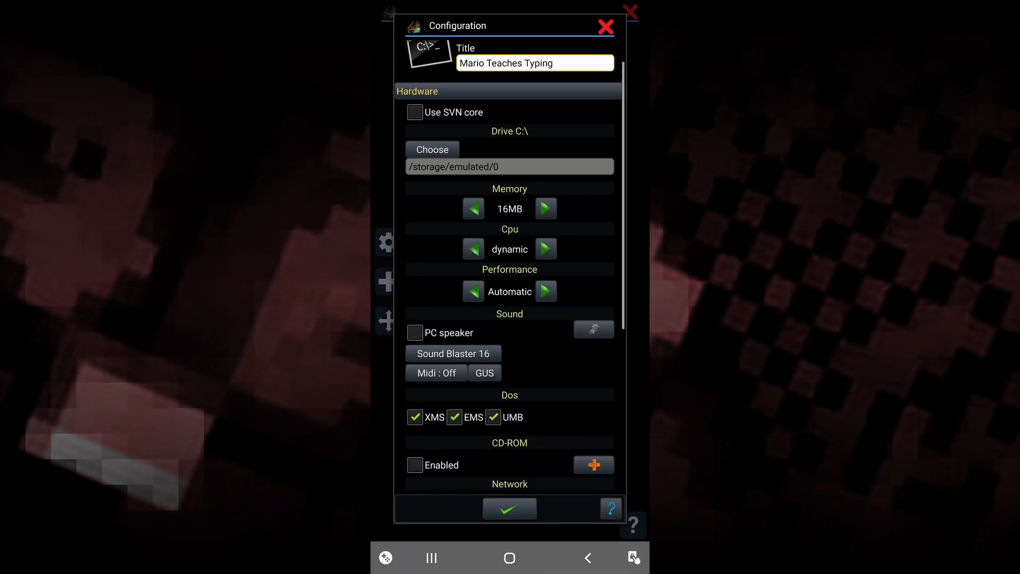
{"action": "scroll", "scroll_direction": "down", "scroll_amount": 3}
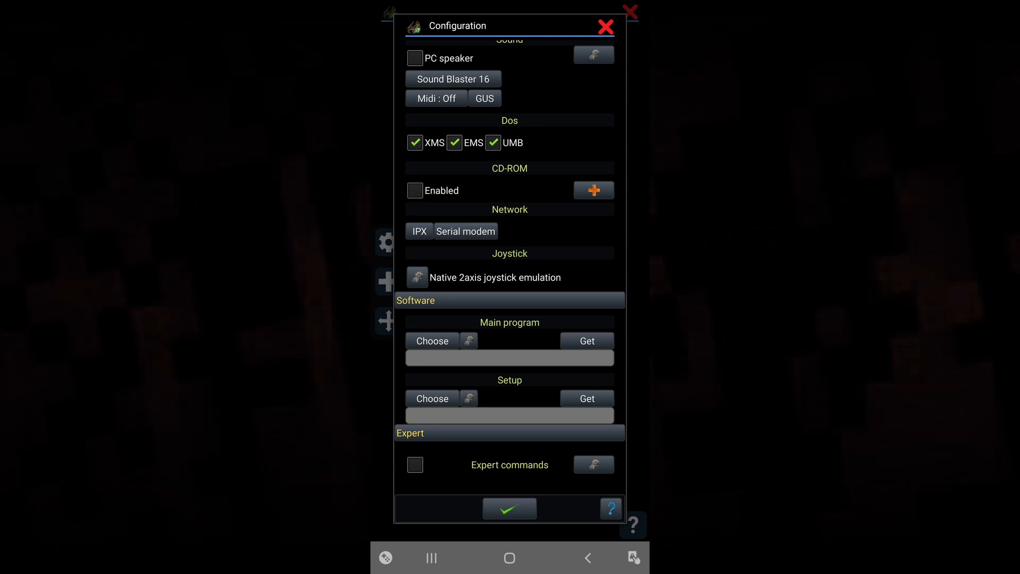
Choose /Download/MARIOTT/MARIO.EXE as the main program and save the profile.
{"action": "left_click", "coordinate": [441, 341]}
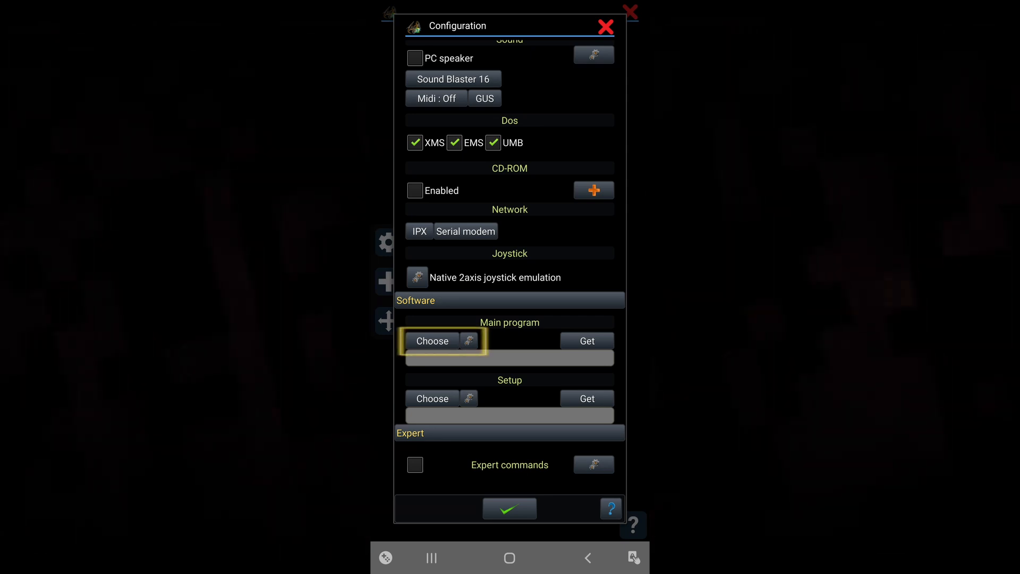
{"action": "left_click", "coordinate": [432, 340]}
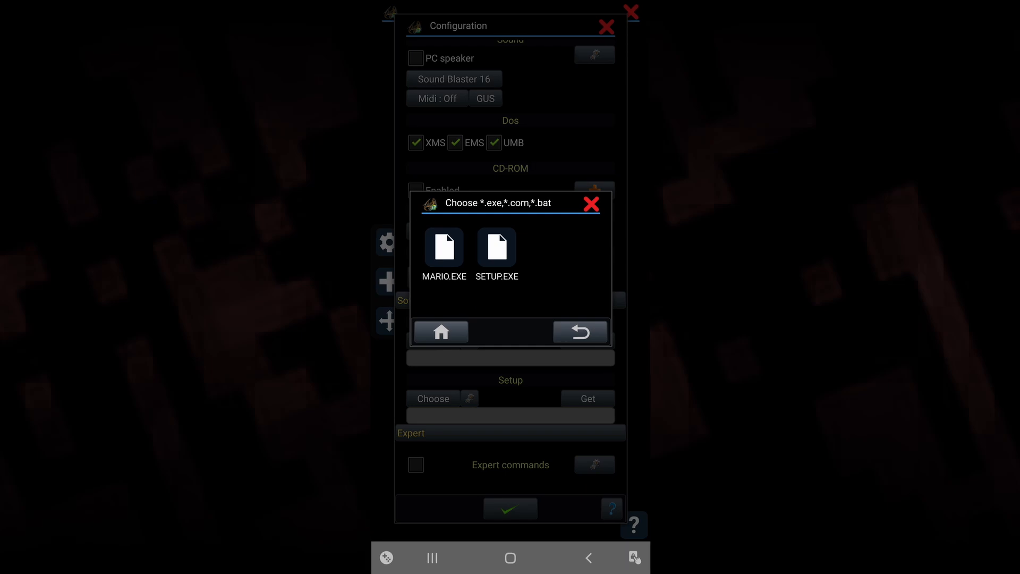
{"action": "left_click", "coordinate": [443, 247]}
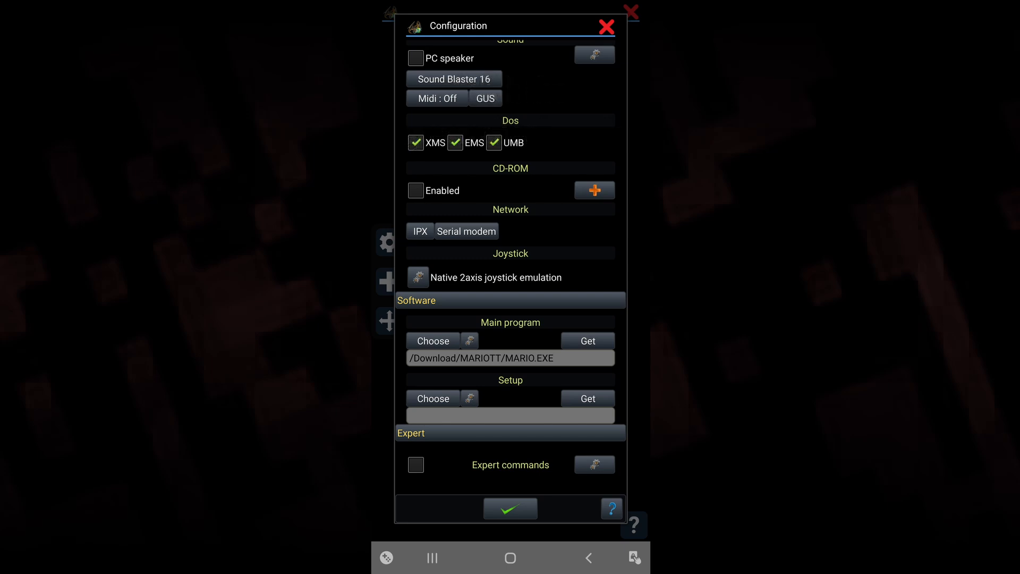
{"action": "left_click", "coordinate": [510, 508]}
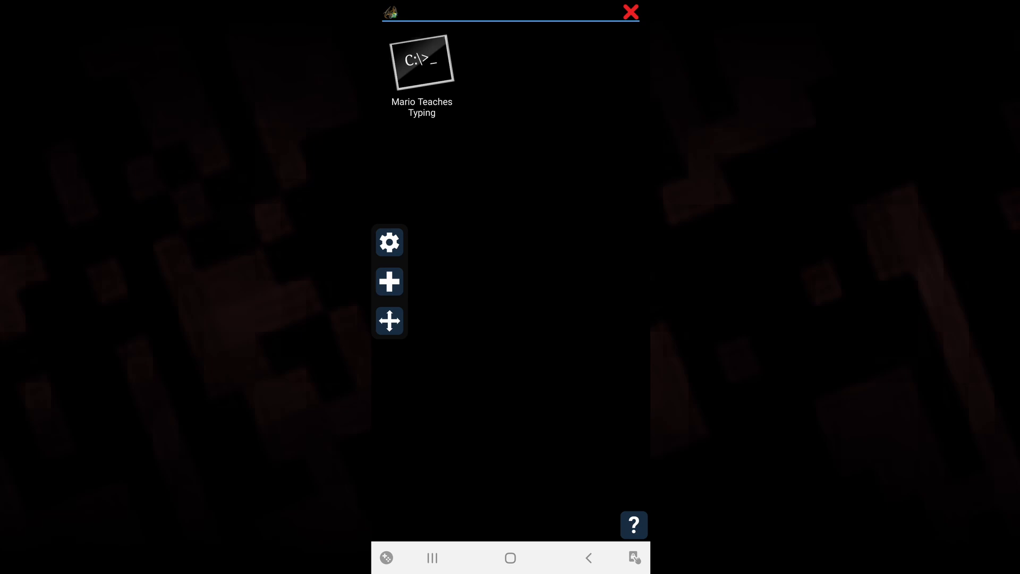
Run the Mario Teaches Typing profile and dismiss the Congratulations help.
{"action": "left_click", "coordinate": [633, 525]}
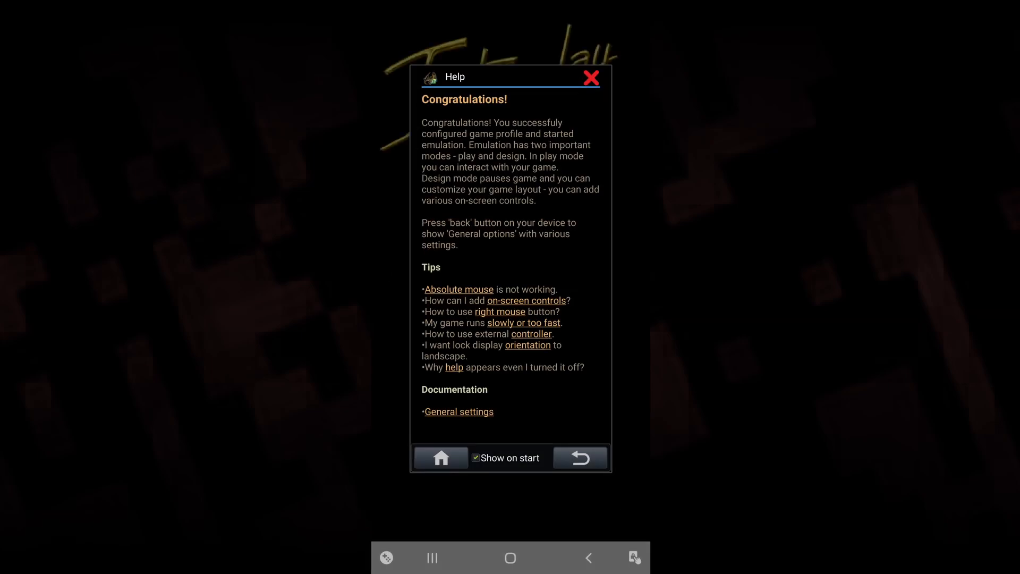
{"action": "left_click", "coordinate": [590, 78]}
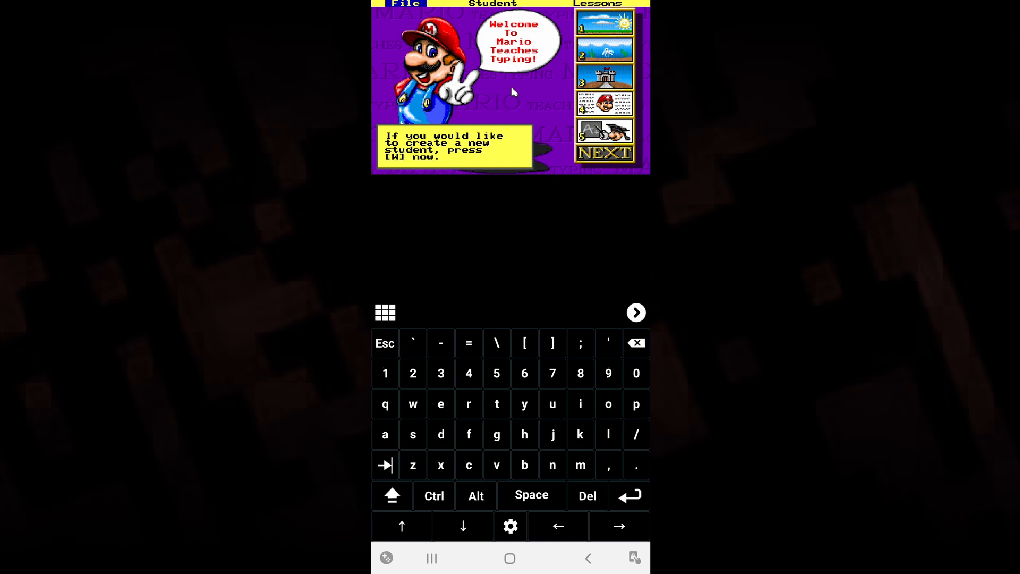
Create student AAA via the W key, confirm with DONE, and proceed to the first lesson.
{"action": "key", "text": "w"}
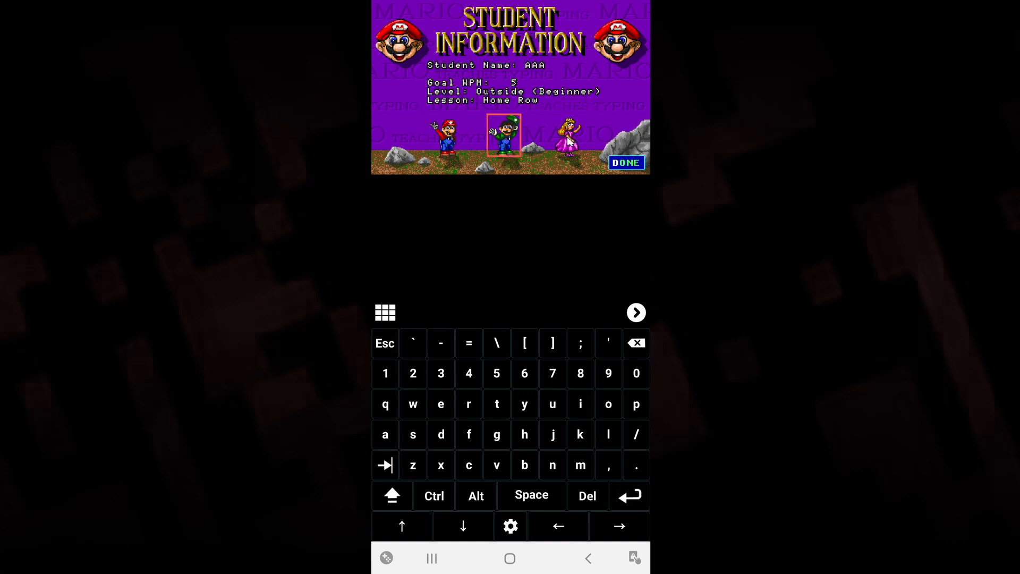
{"action": "left_click", "coordinate": [625, 162]}
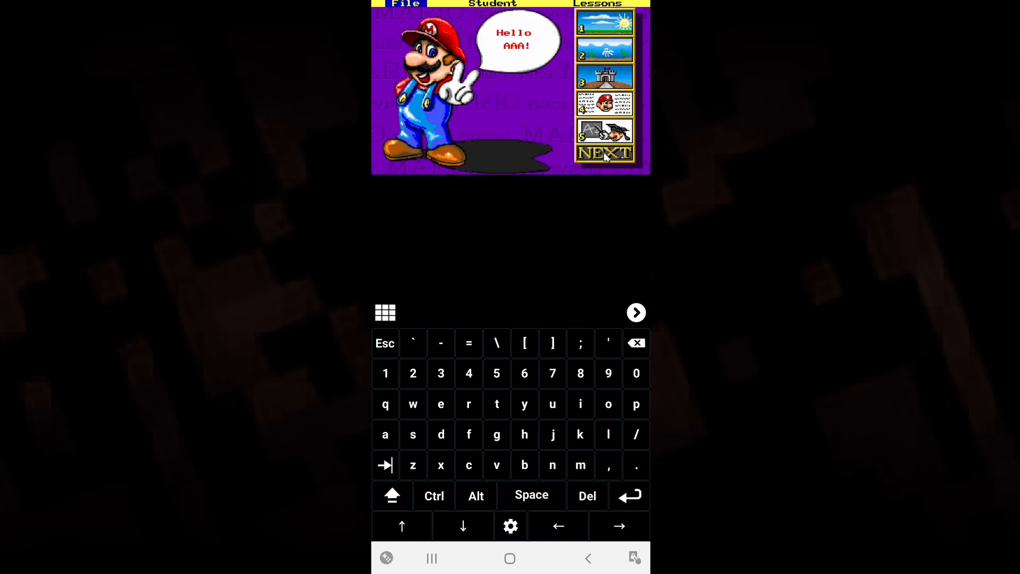
{"action": "left_click", "coordinate": [603, 153]}
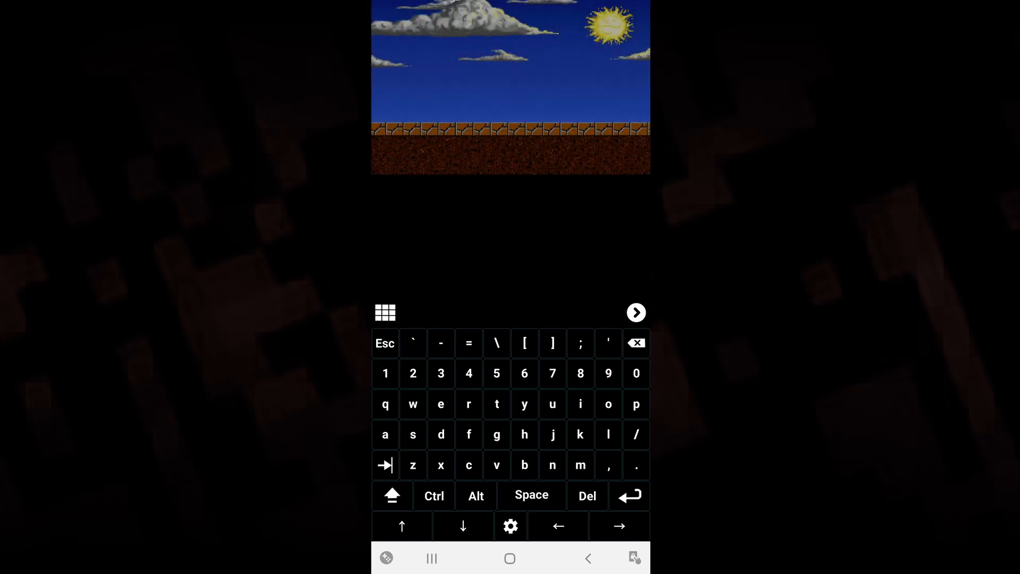